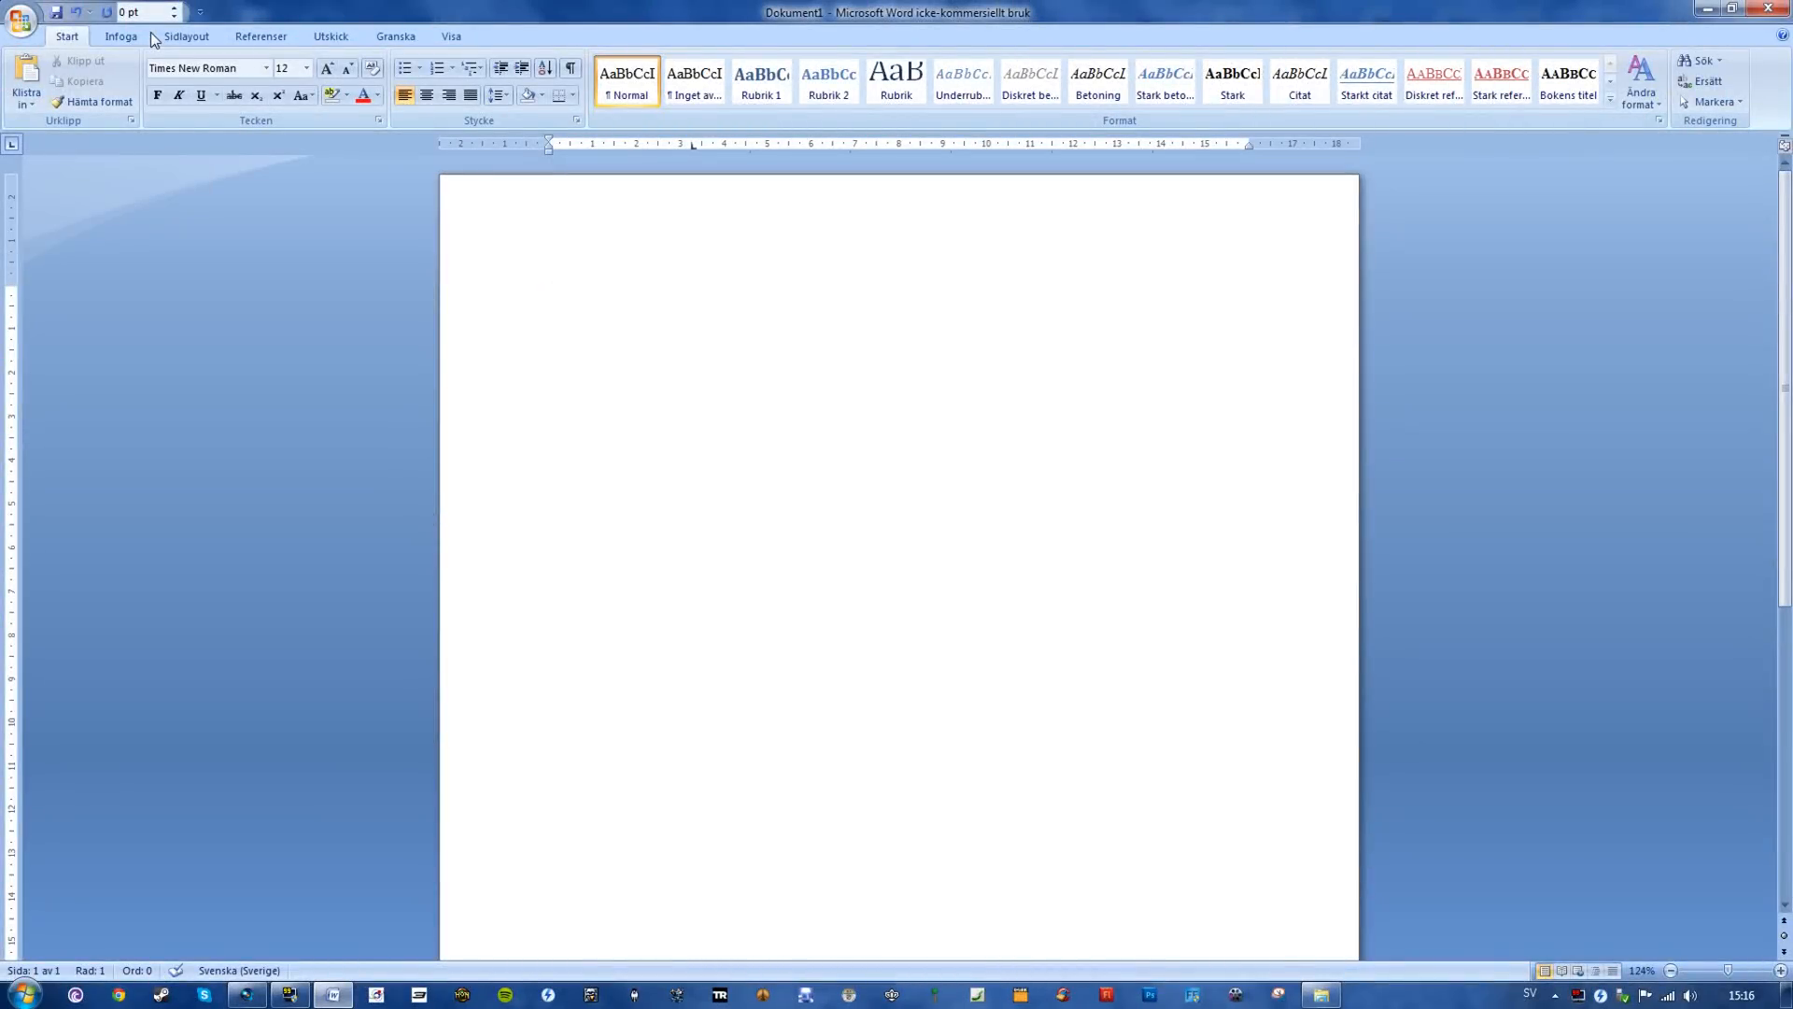
Step: Type 'Hello I am a banana' and convert it into an equation from the Insert tab
left_click(550, 297)
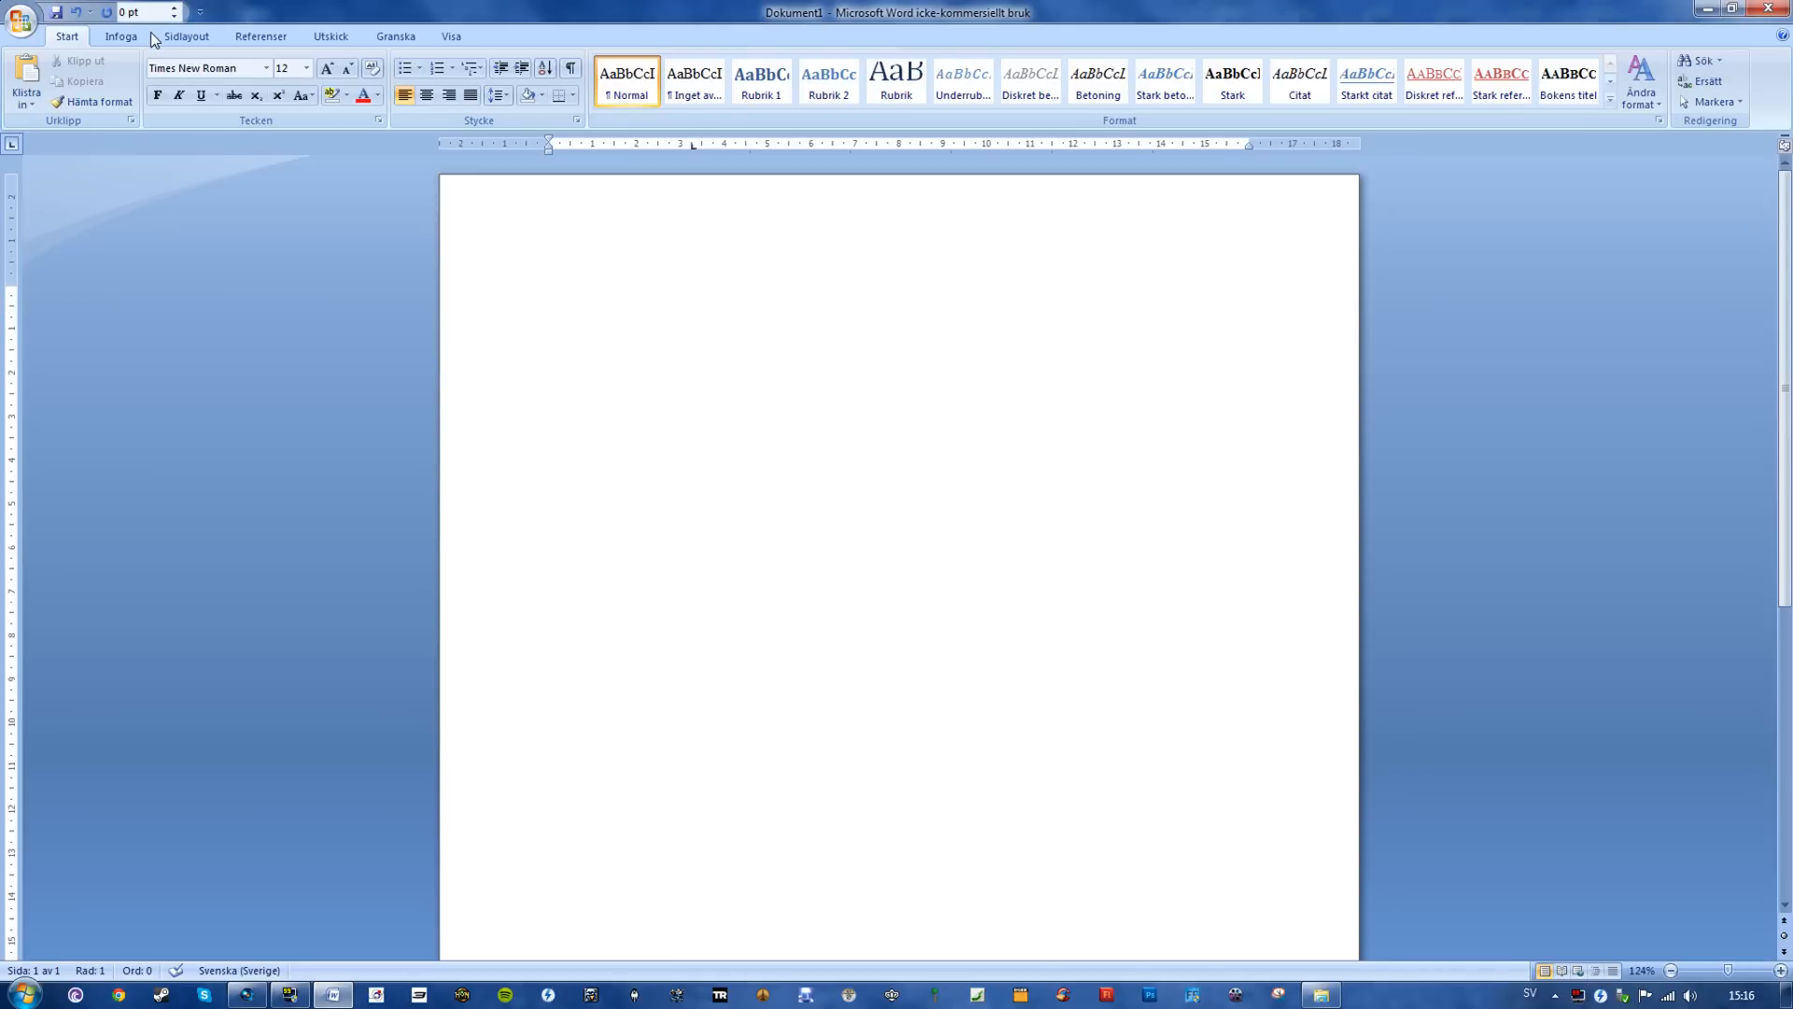
type("He")
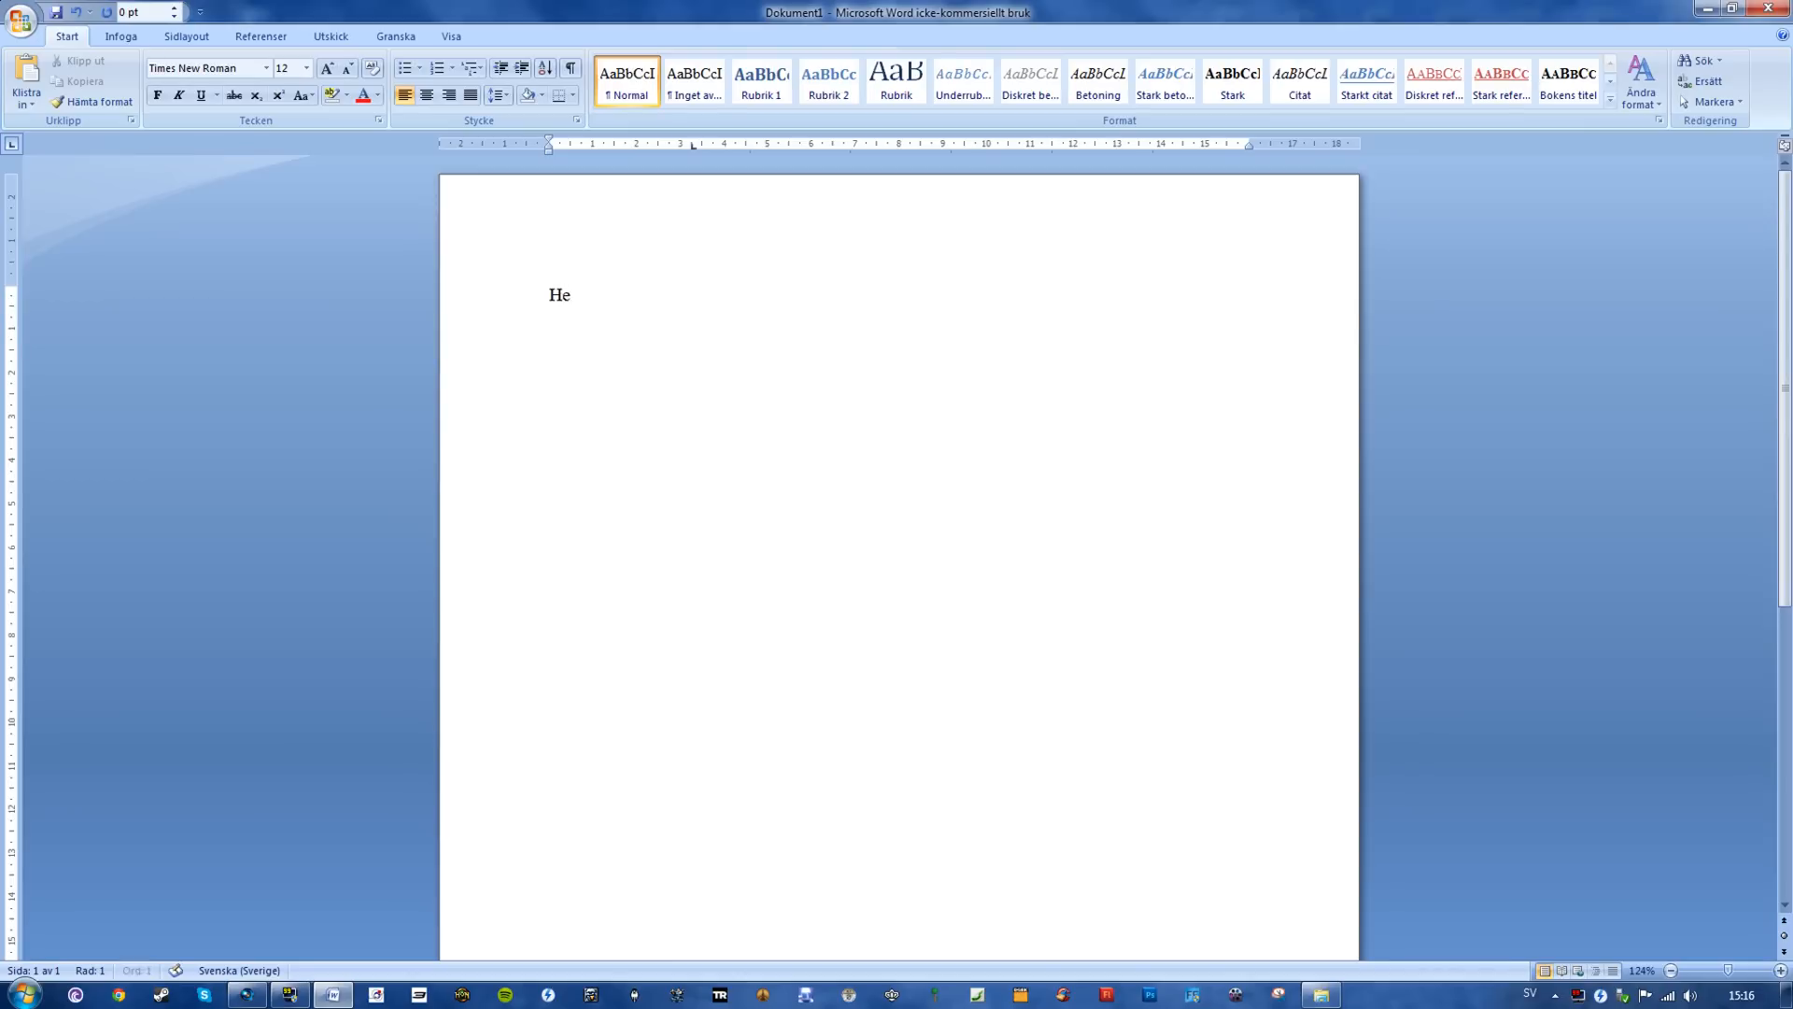
type("llo I am")
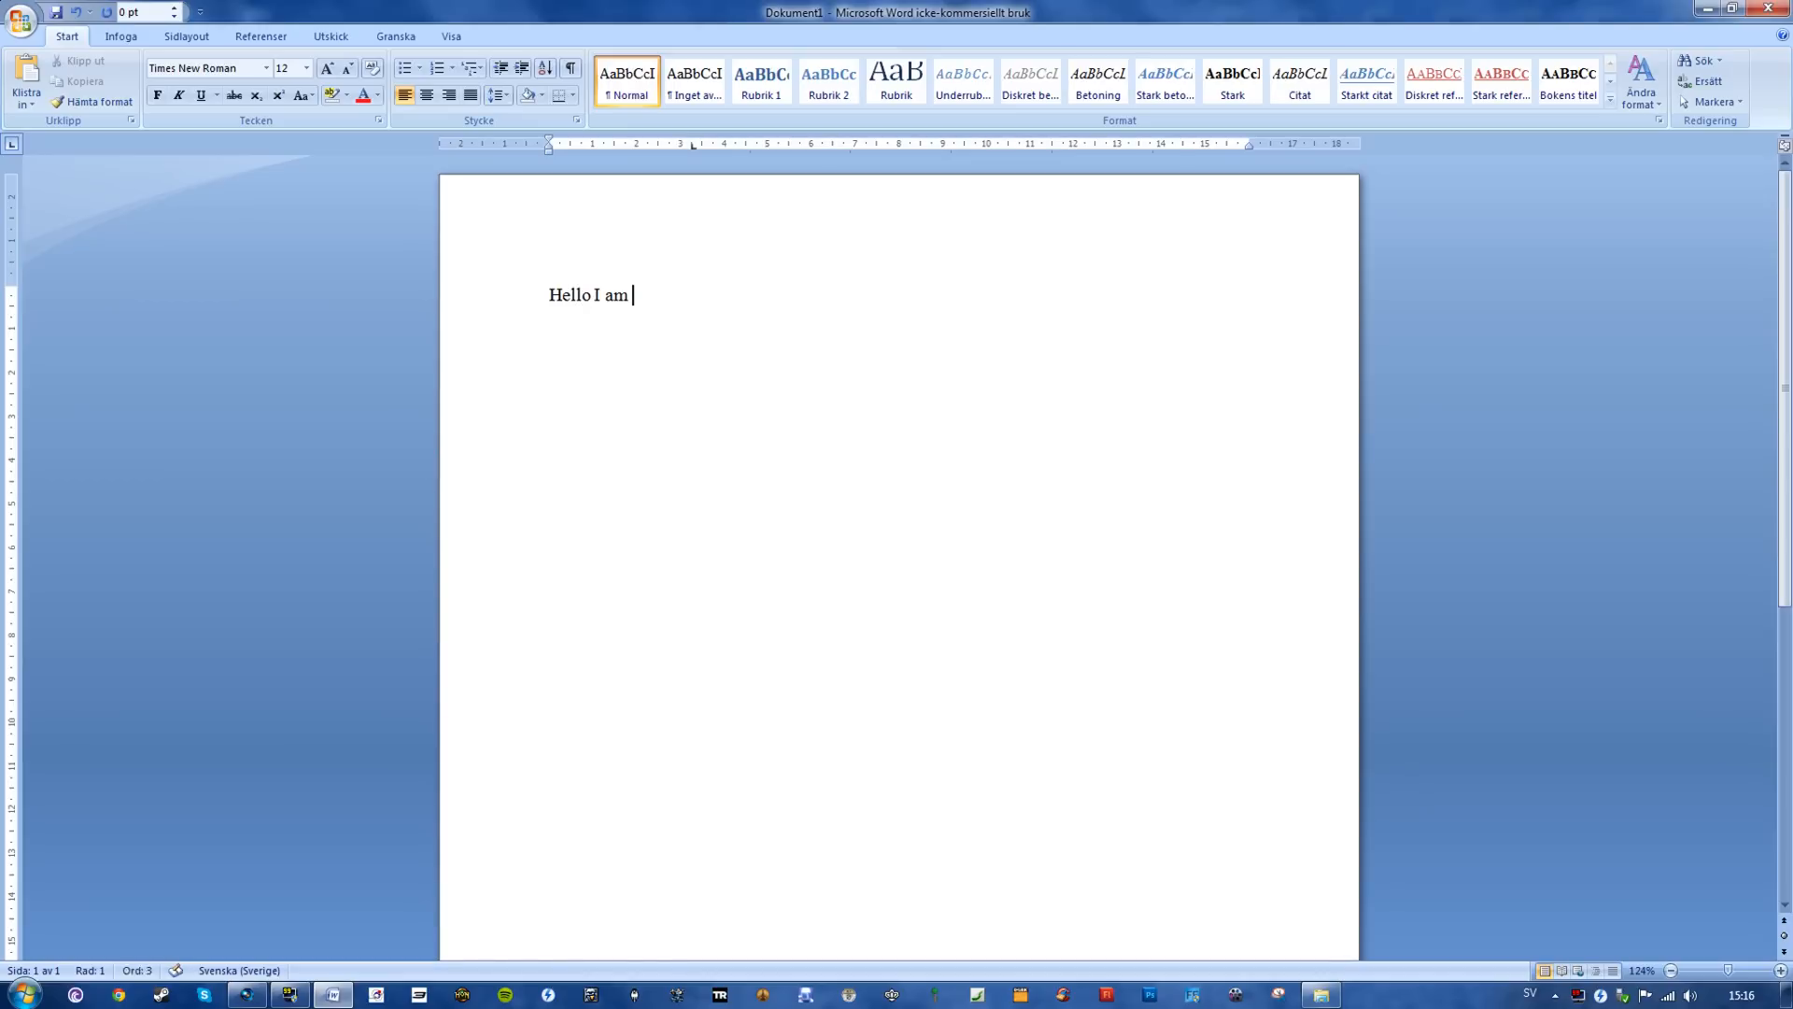
type("a banana")
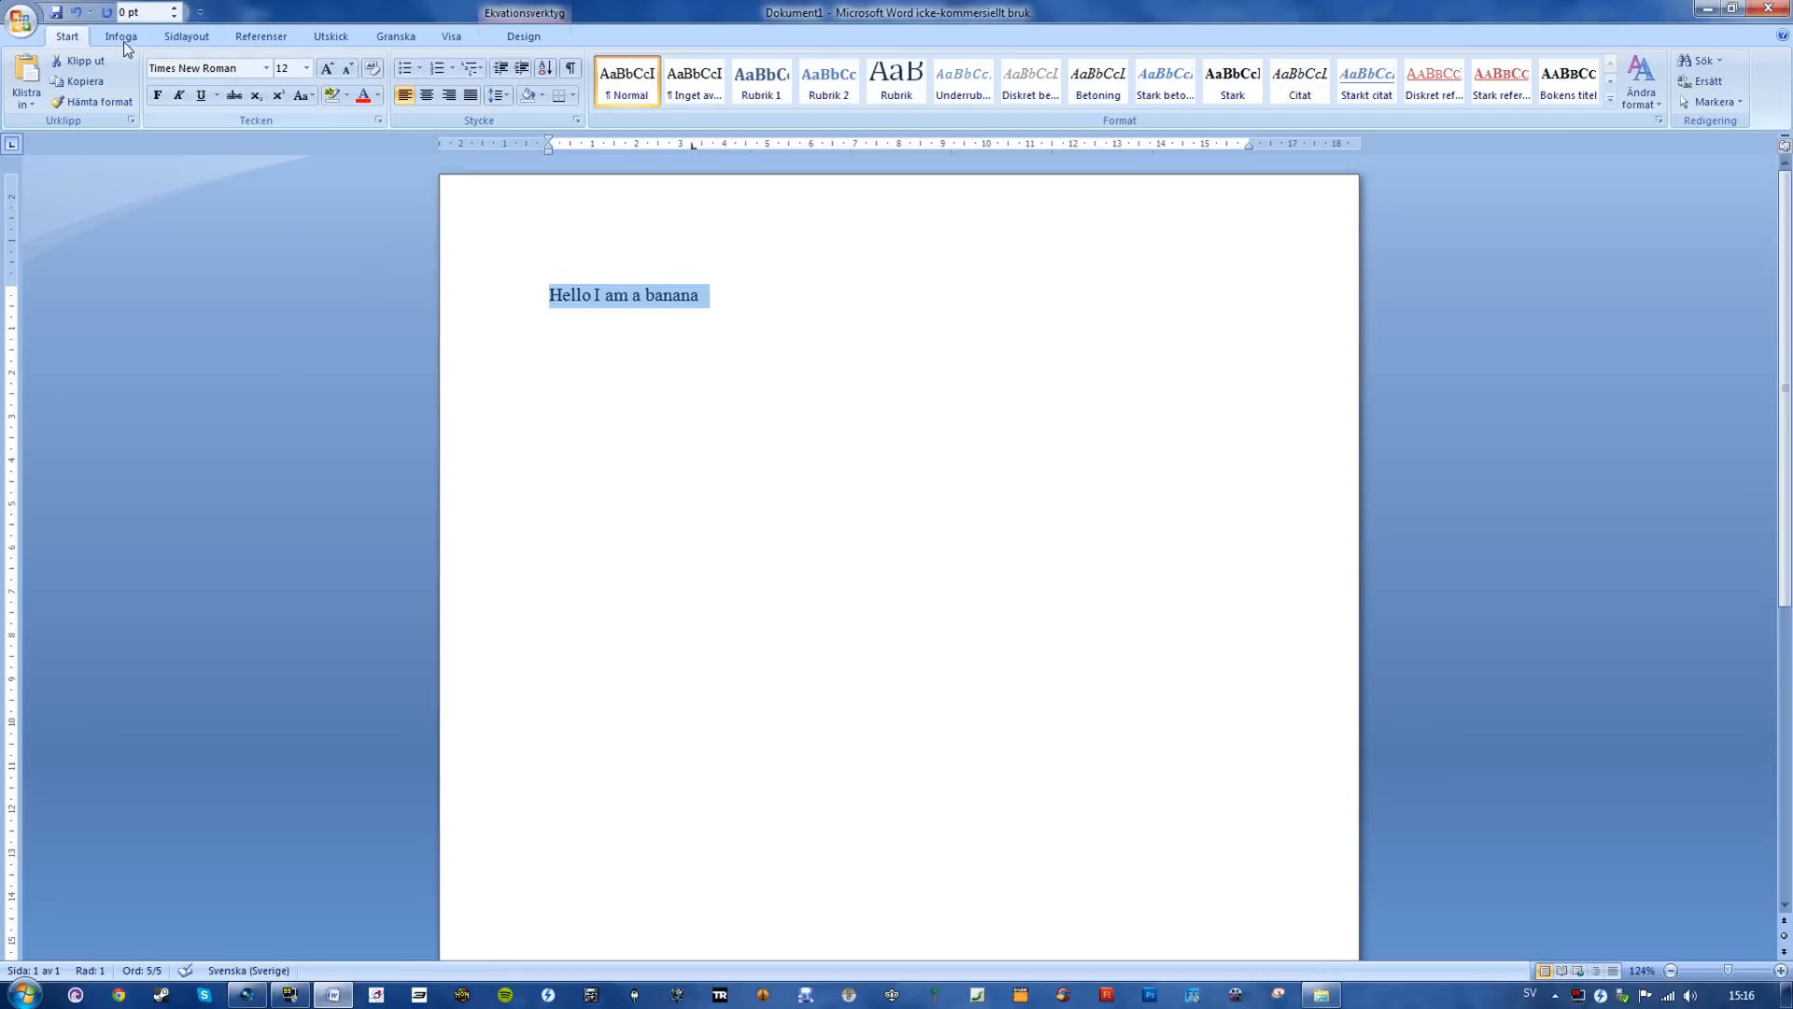
left_click(120, 36)
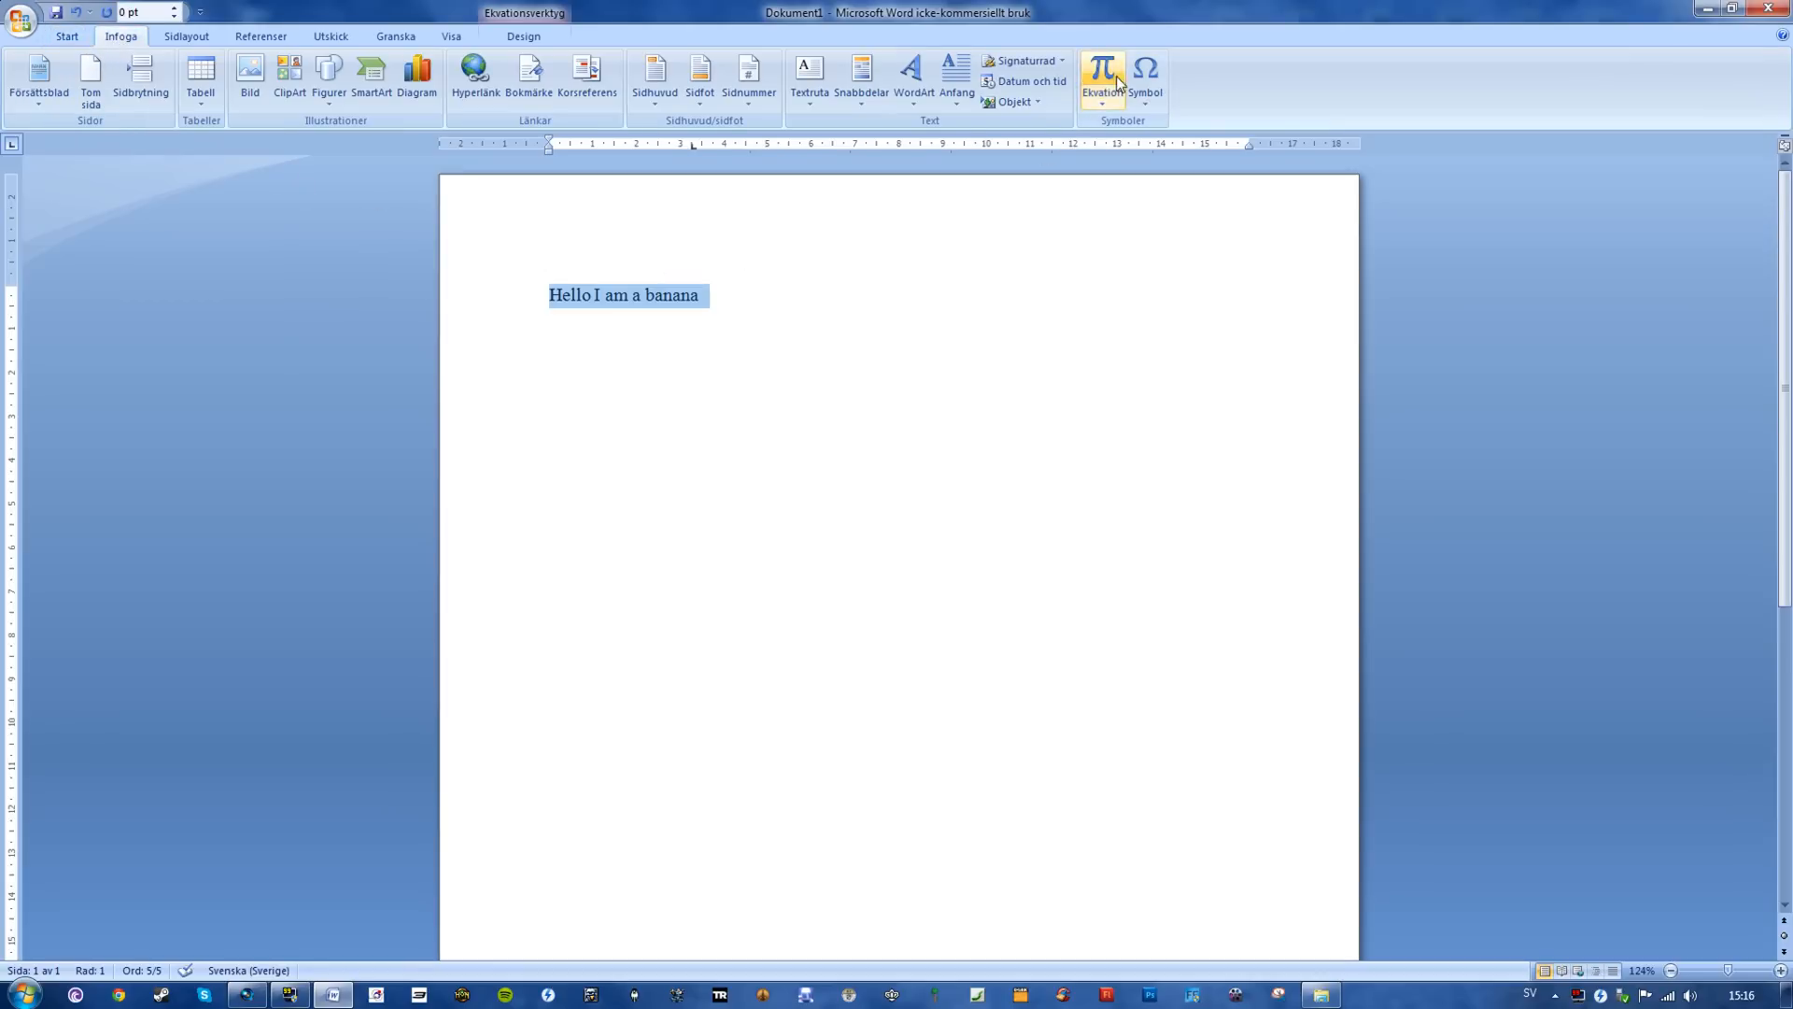
left_click(1101, 78)
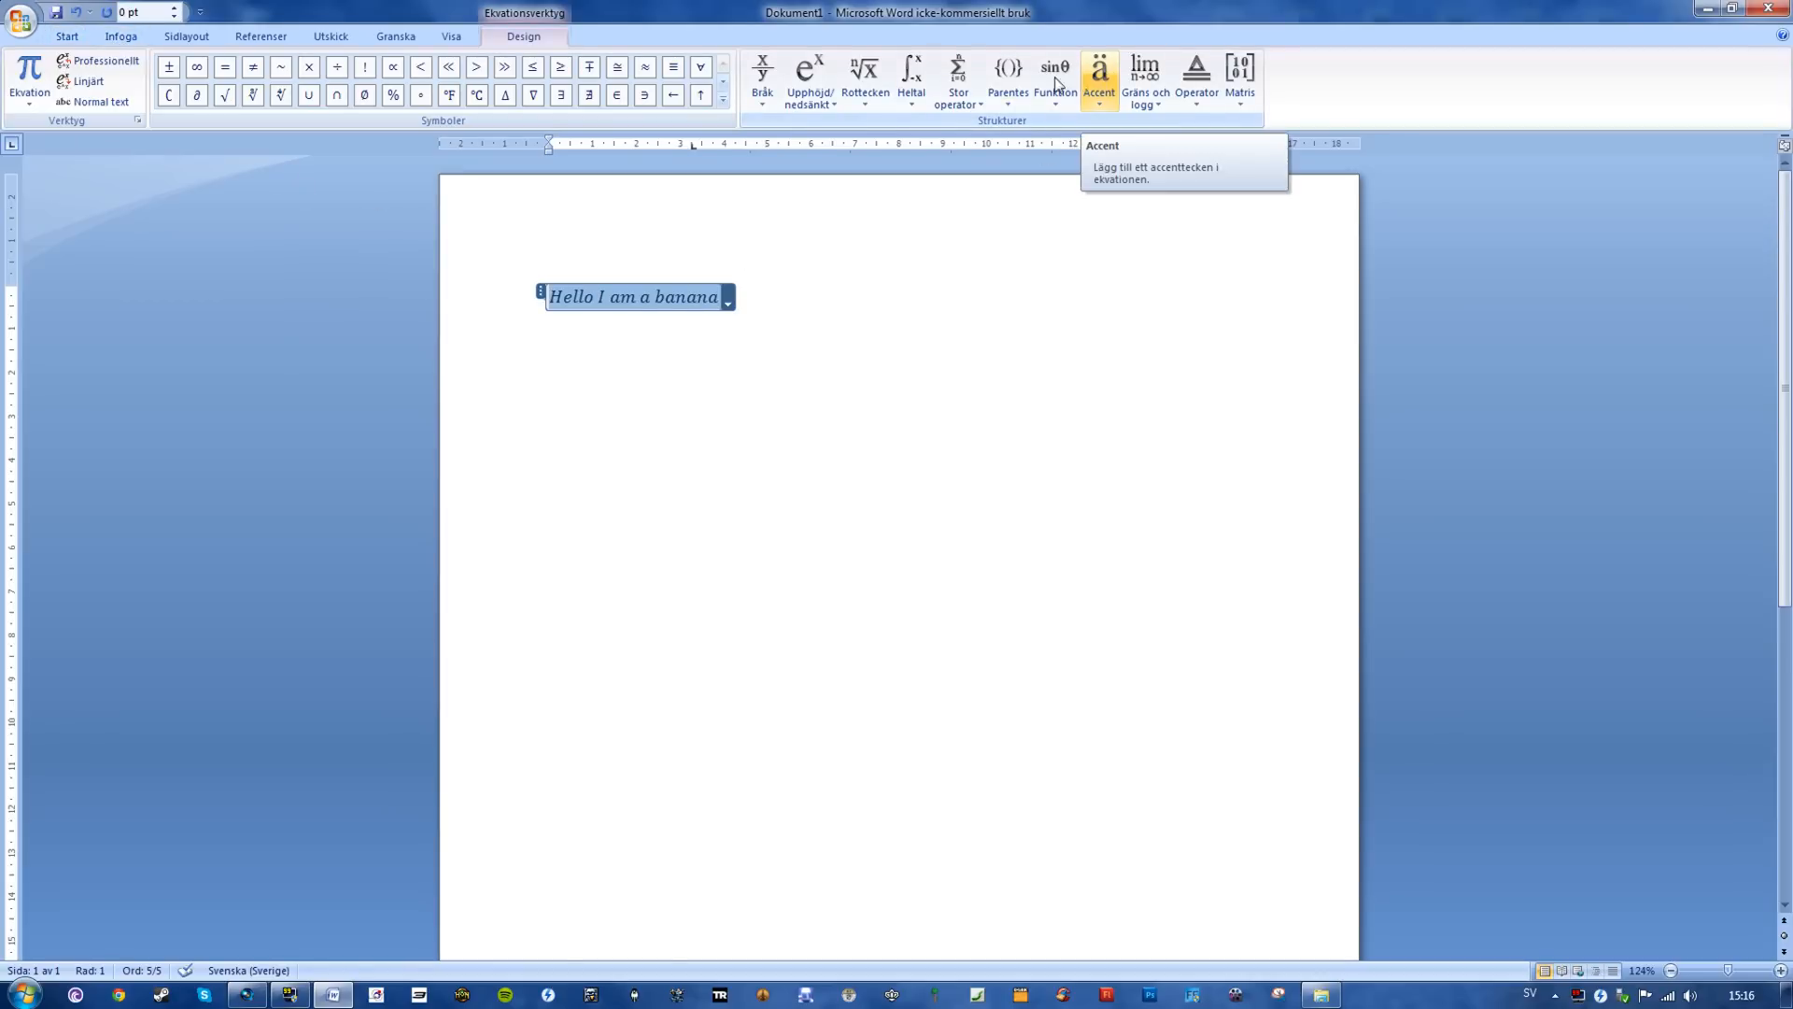
Step: Open the Accent gallery for the 'Hello I am a banana' equation
left_click(1098, 75)
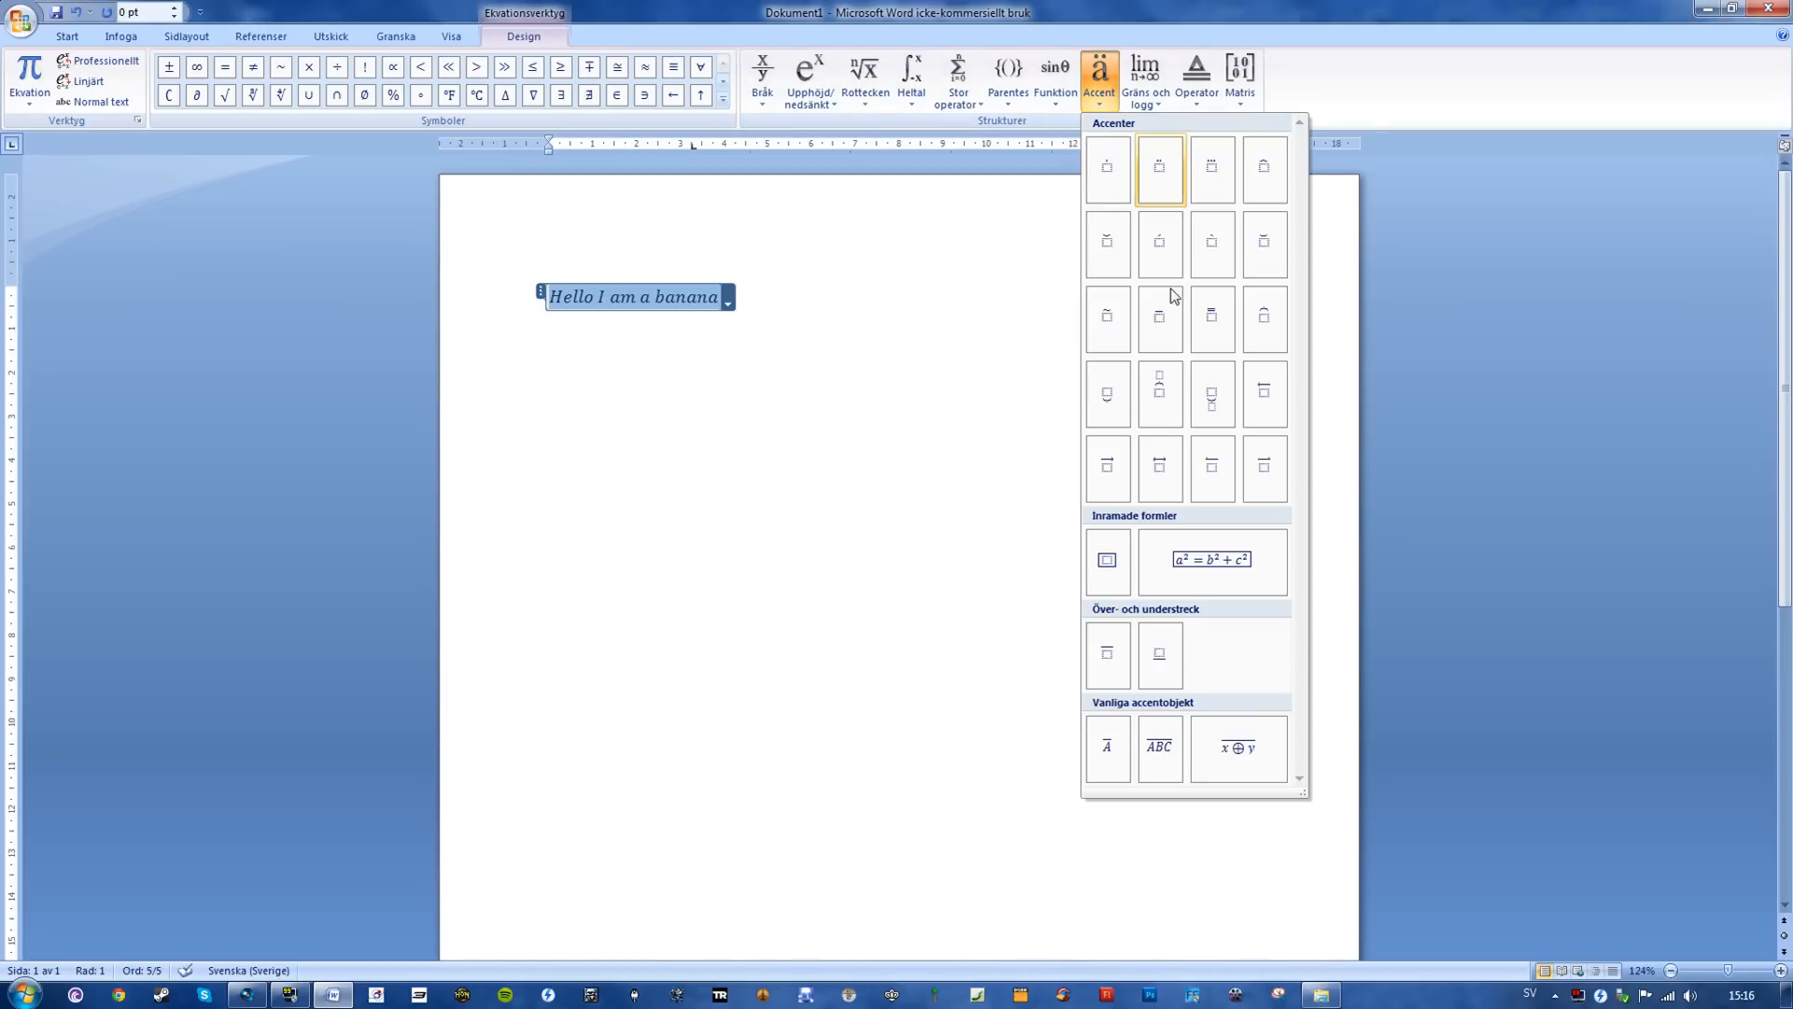
mouse_move(1160, 318)
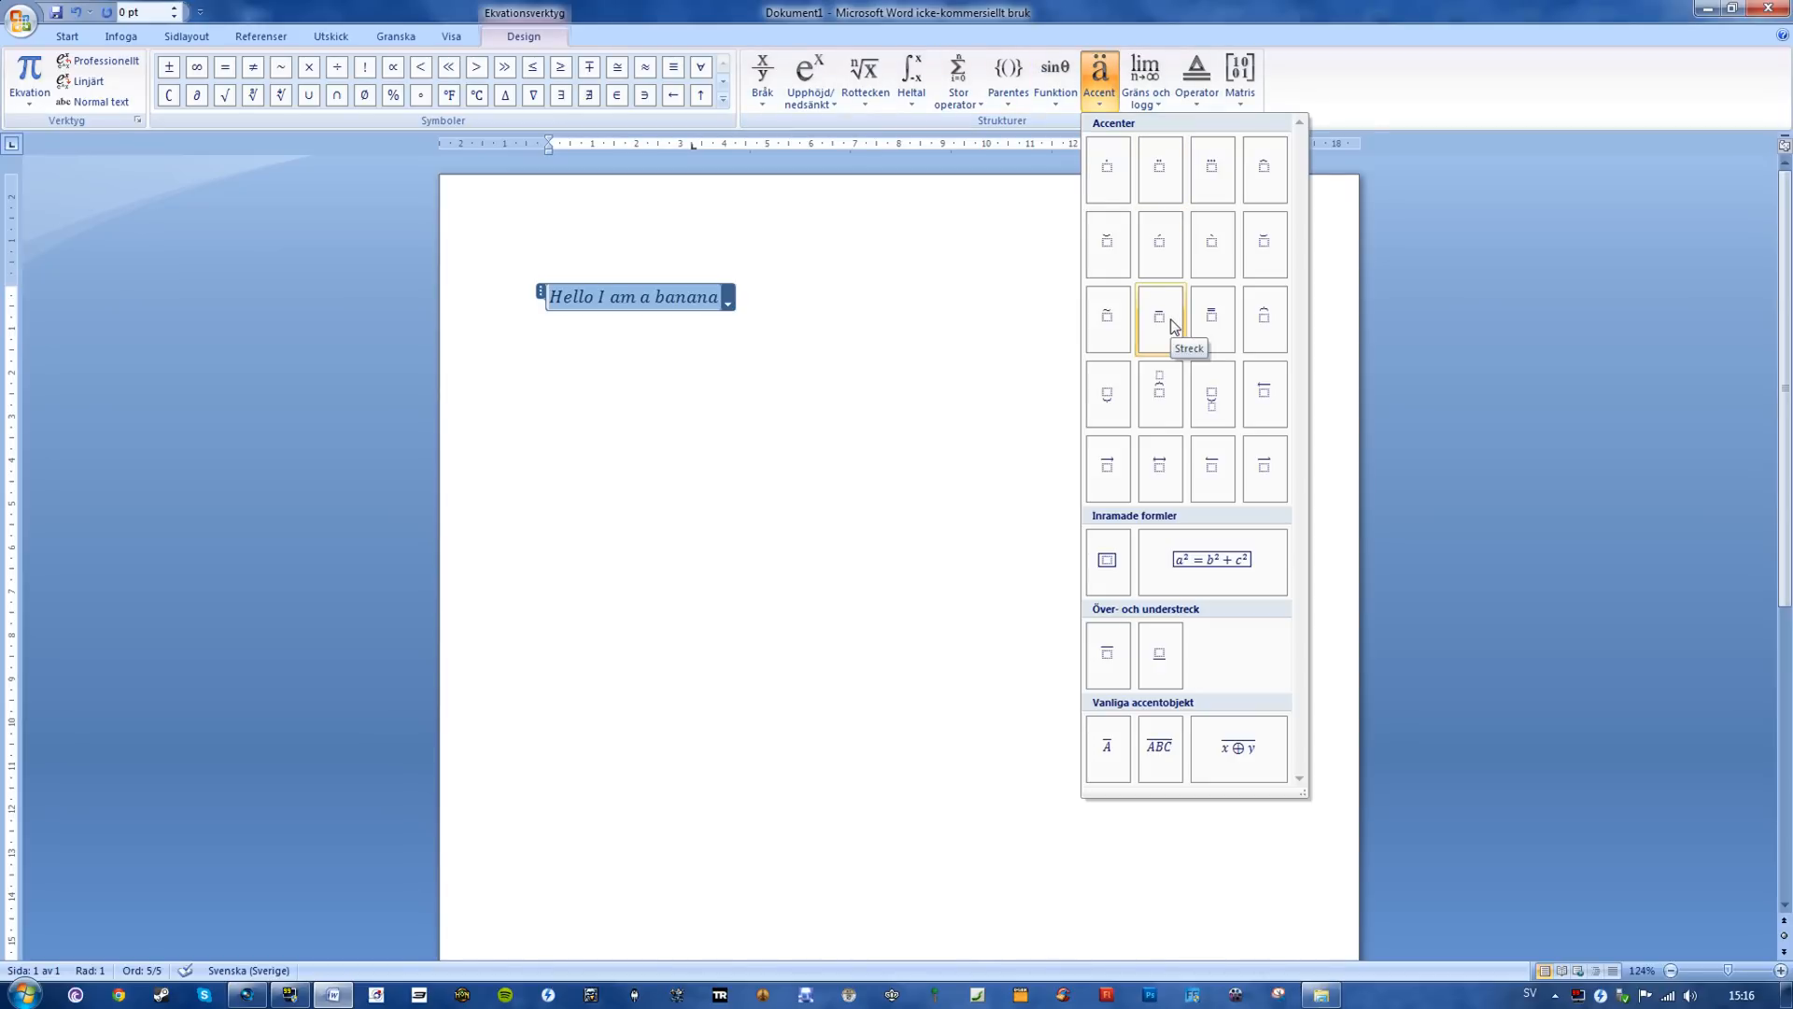
mouse_move(1115, 649)
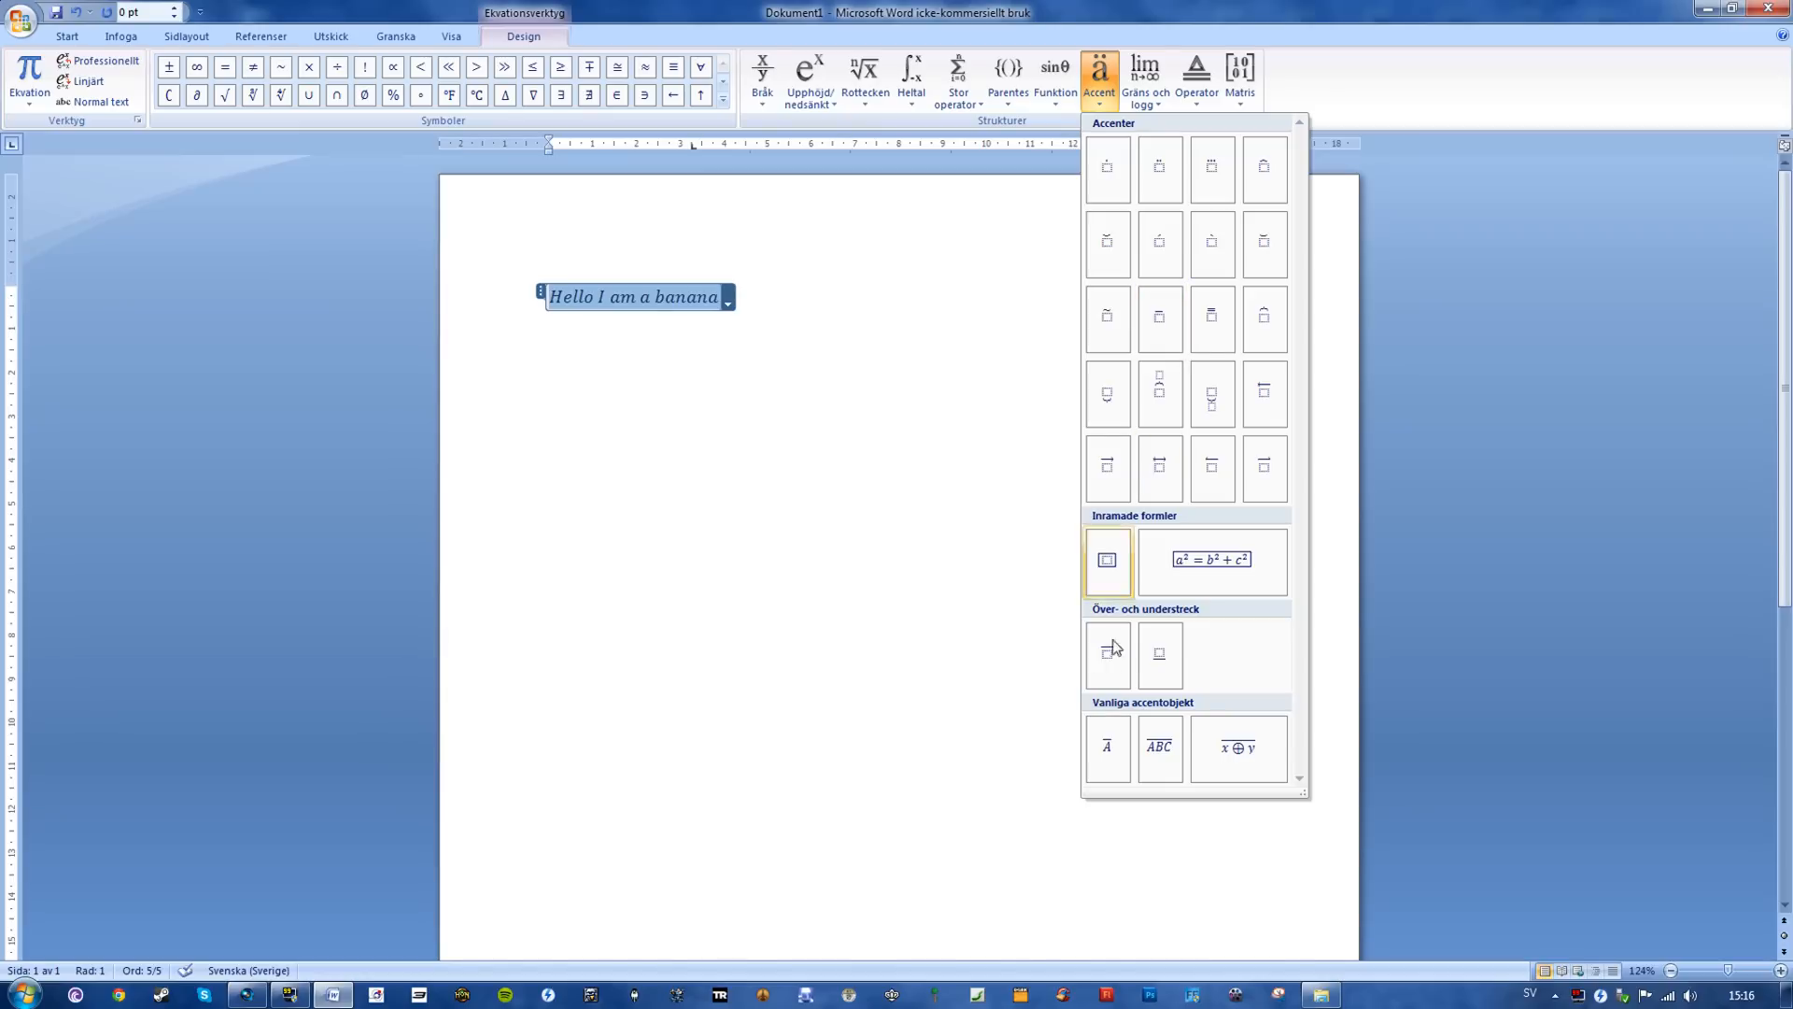
mouse_move(1107, 653)
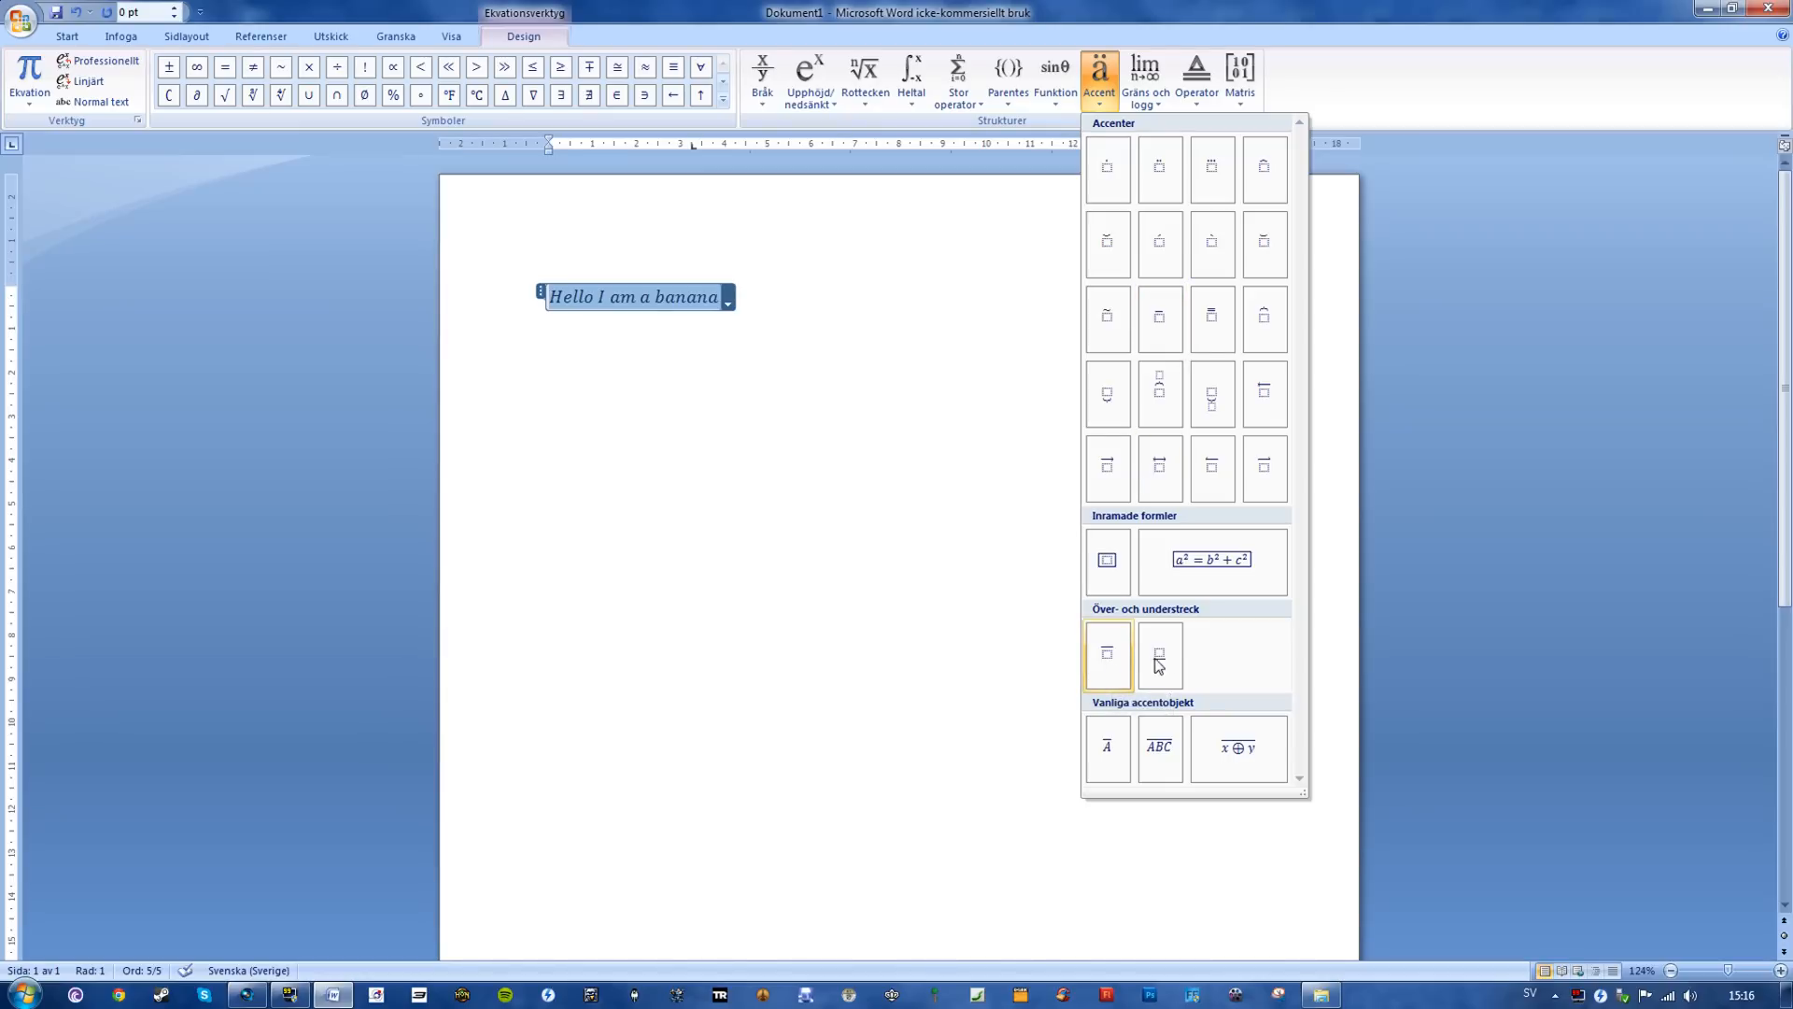
mouse_move(1107, 654)
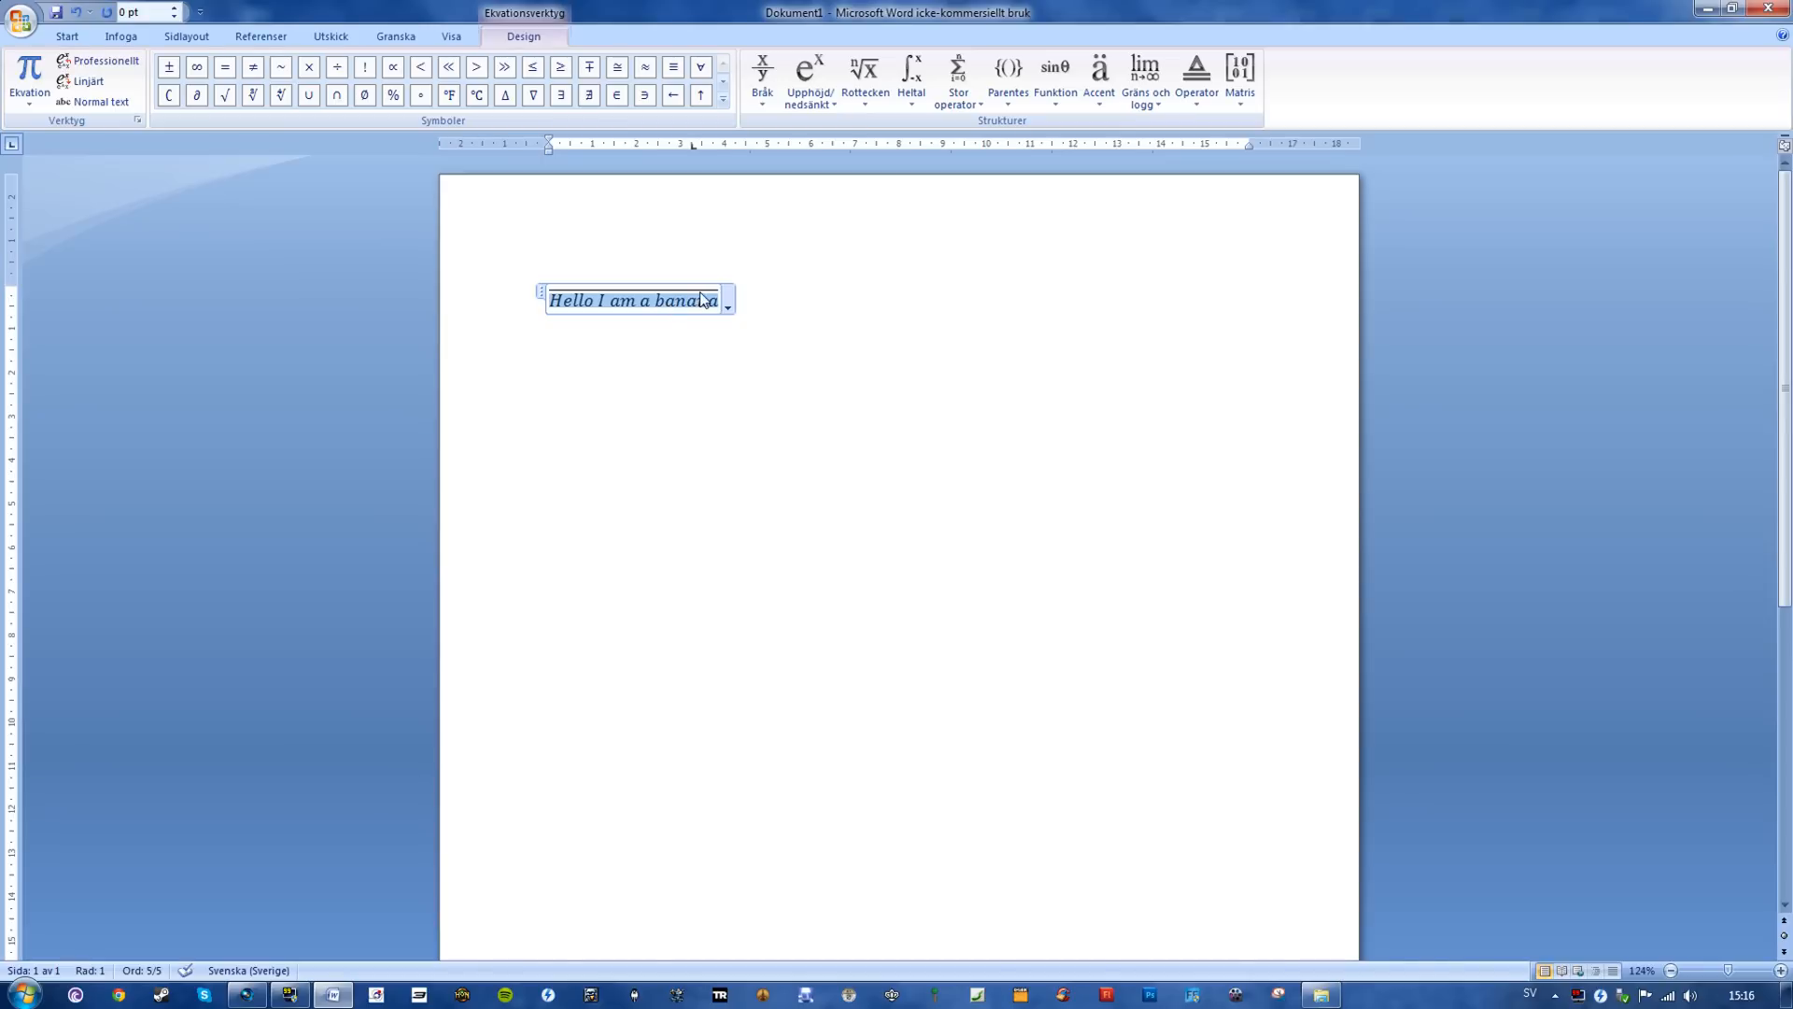
type("a")
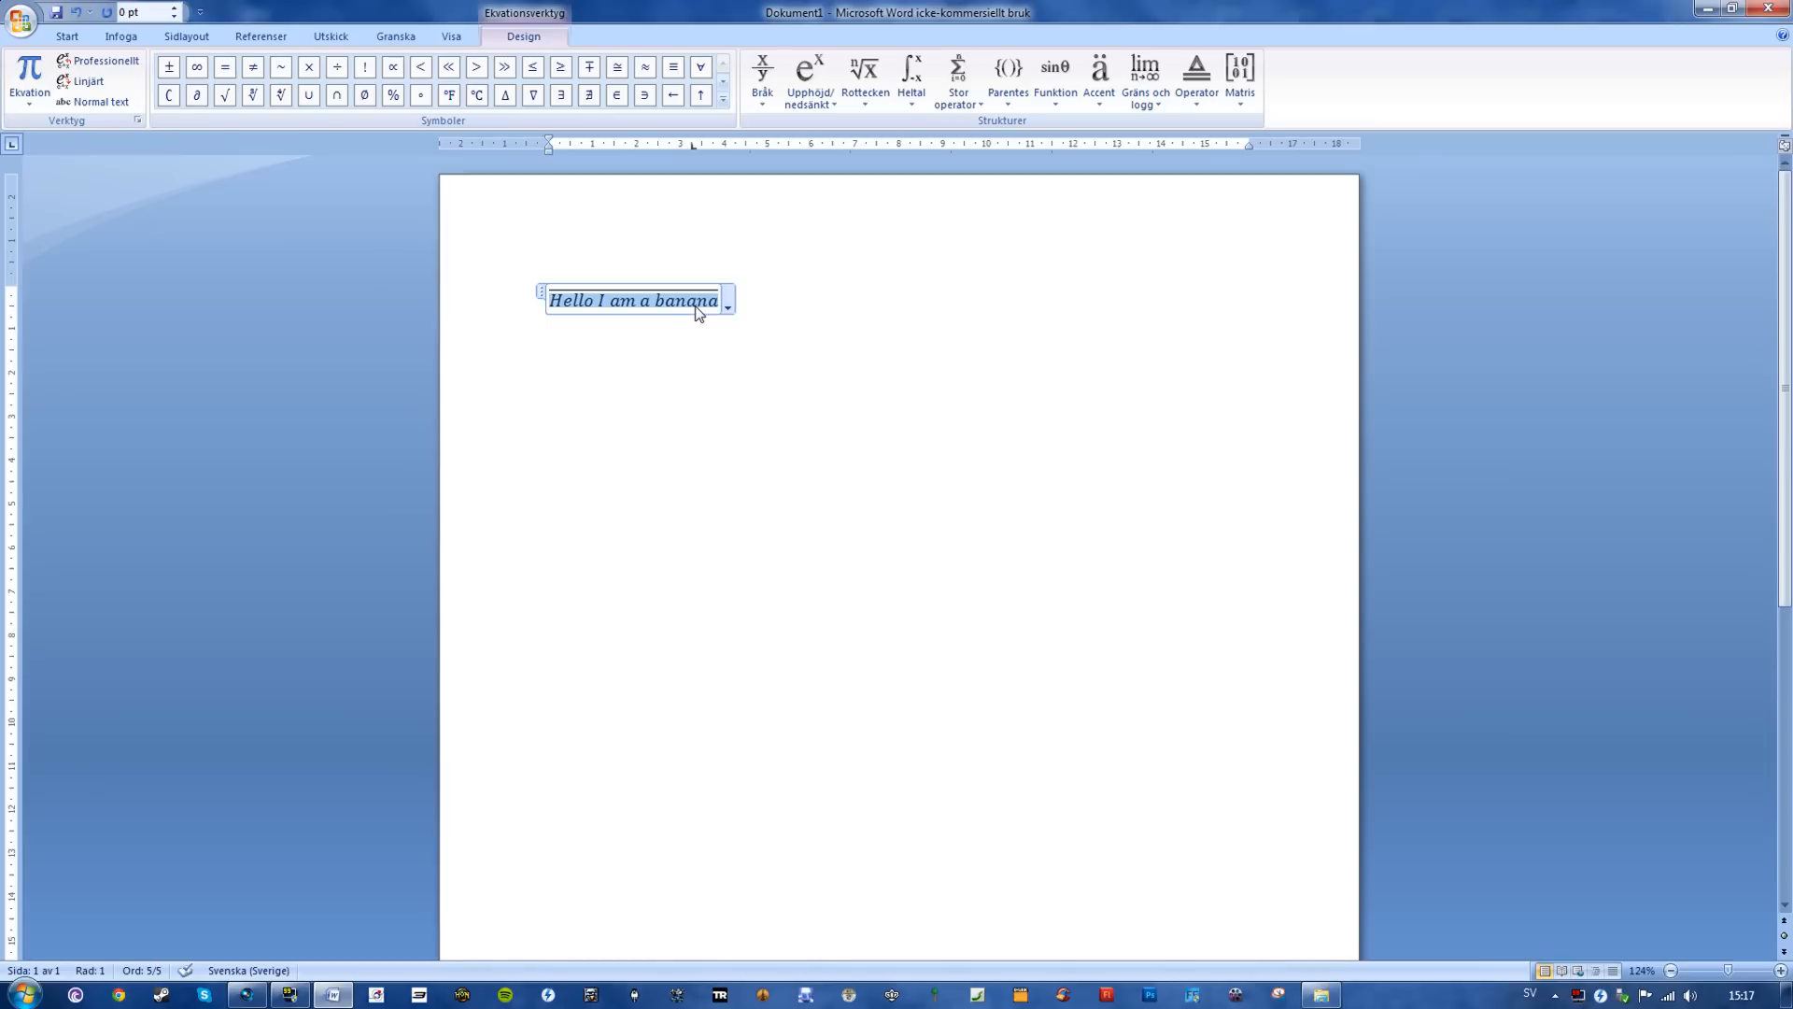
mouse_move(66, 36)
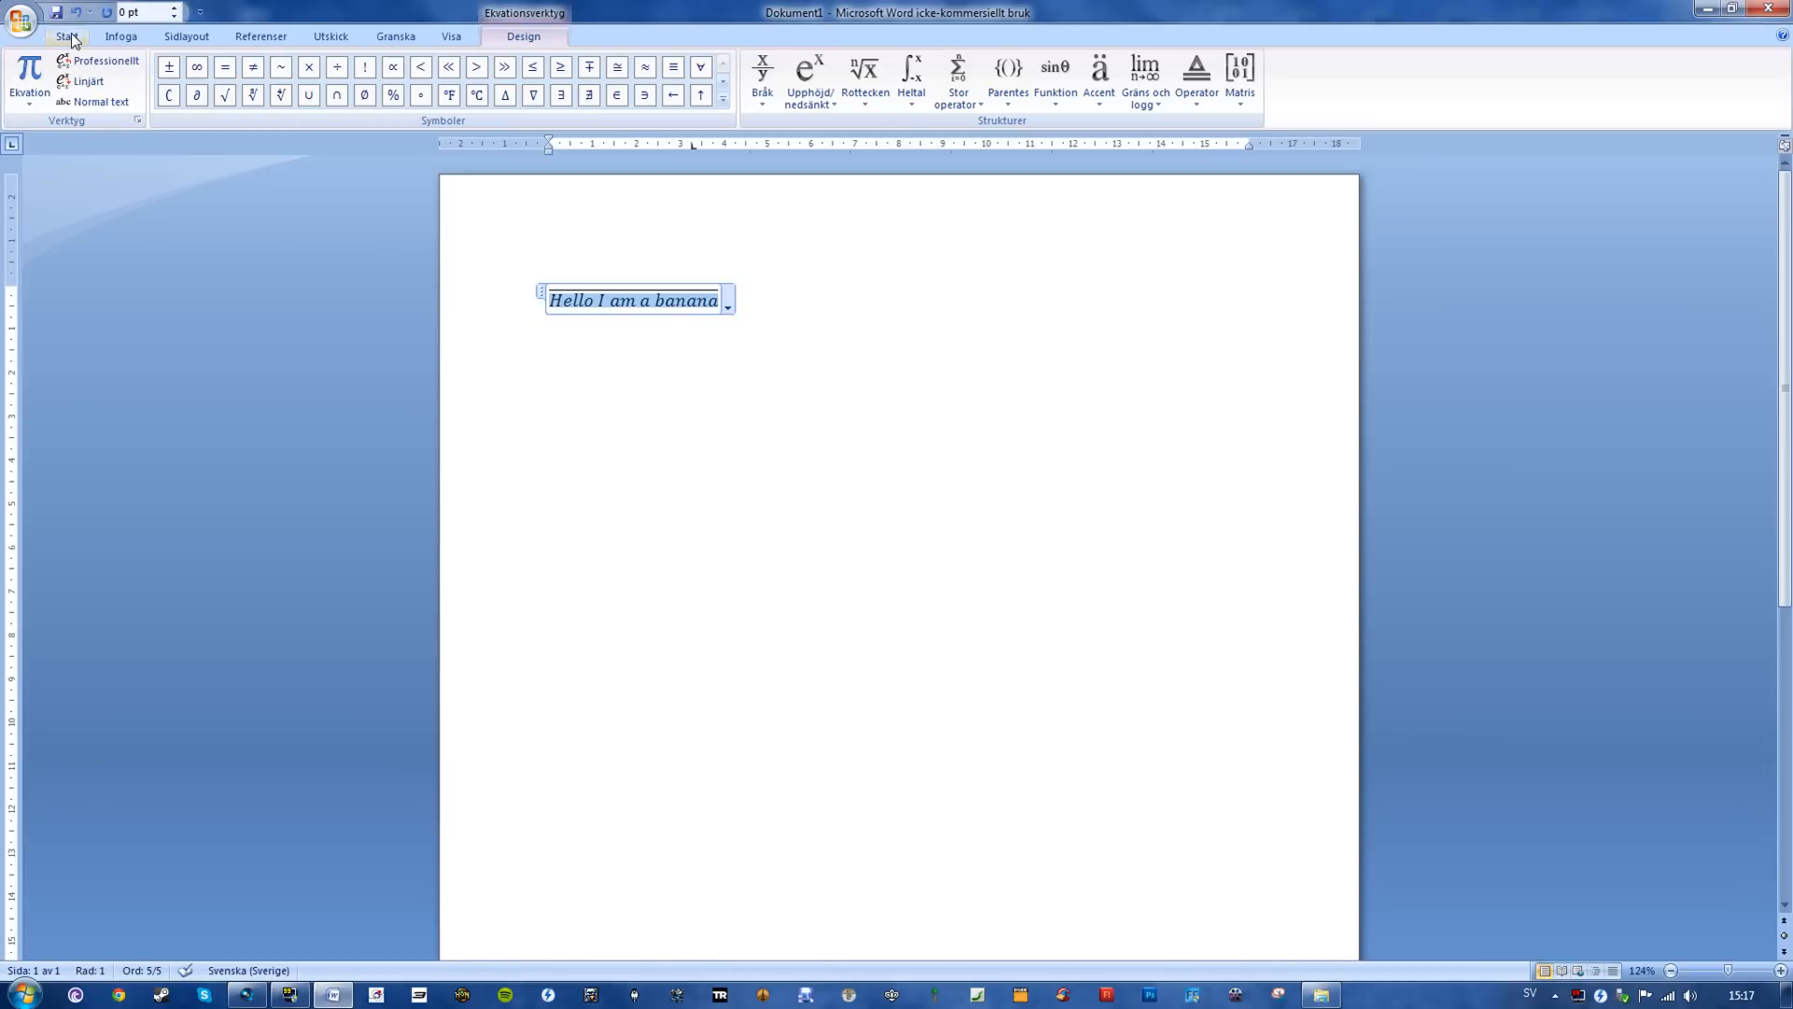
Step: Turn off italics on the overlined 'Hello I am a banana' equation
left_click(66, 36)
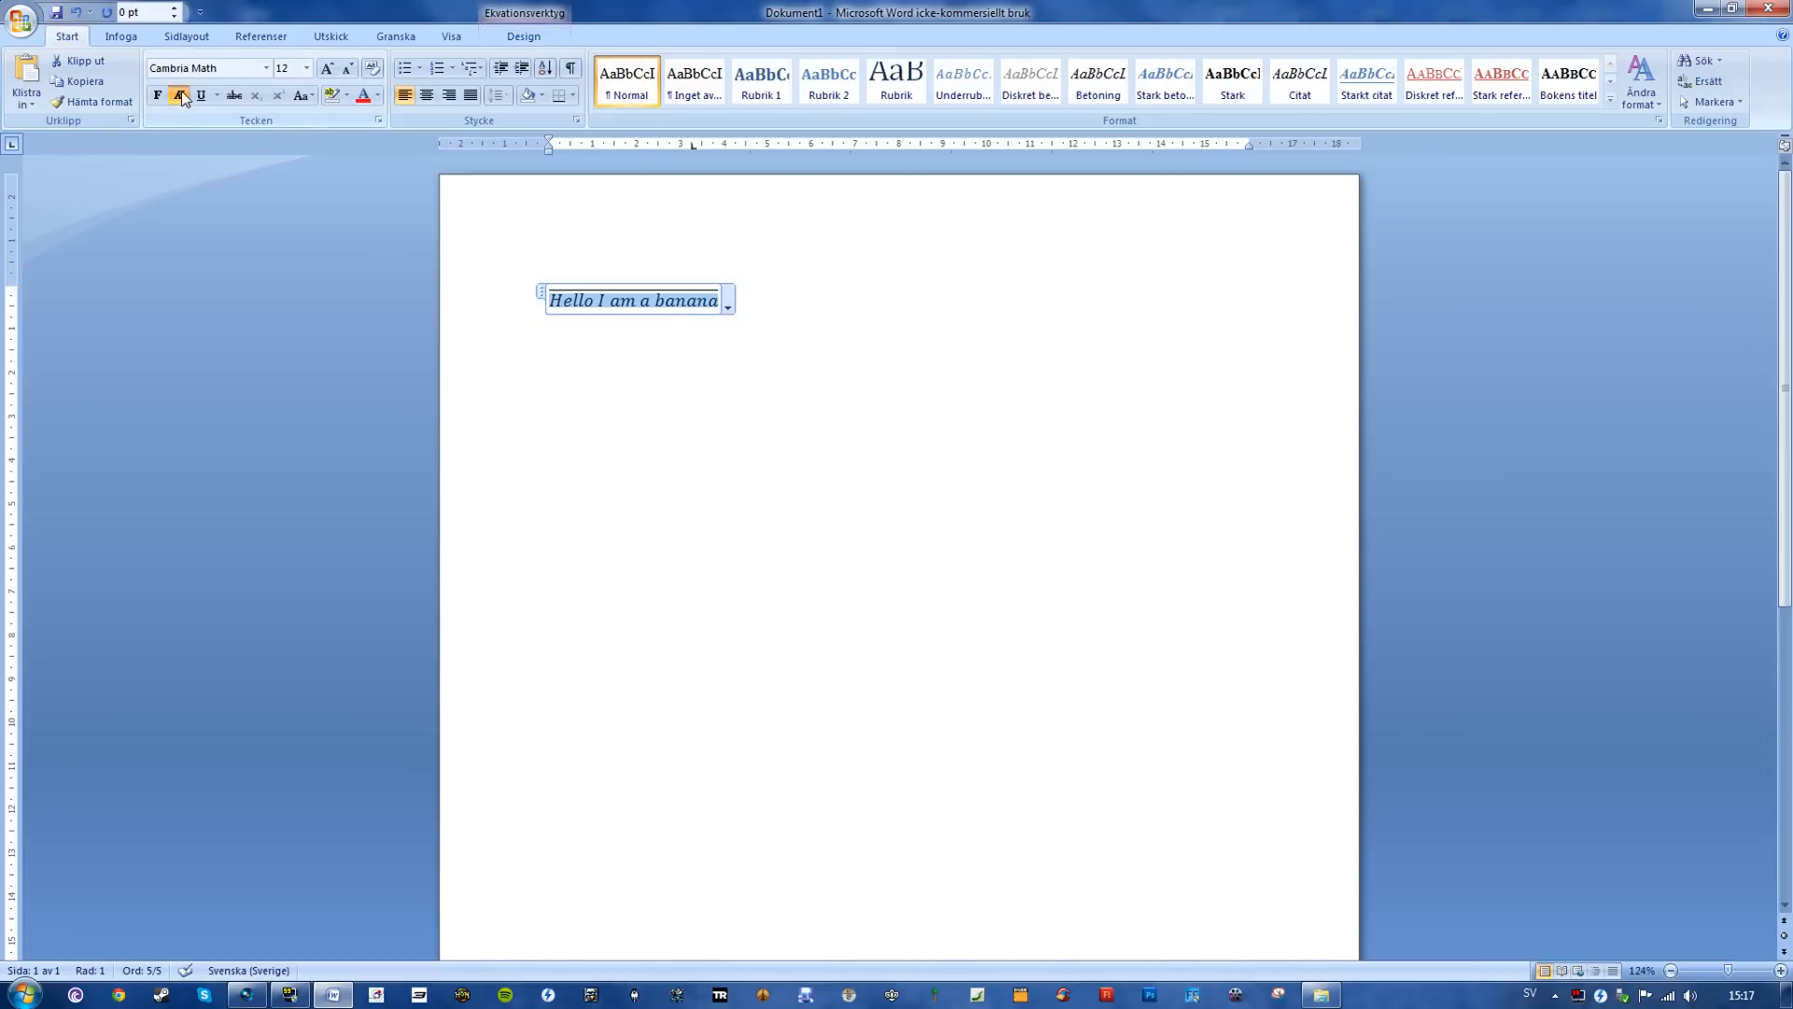
left_click(178, 95)
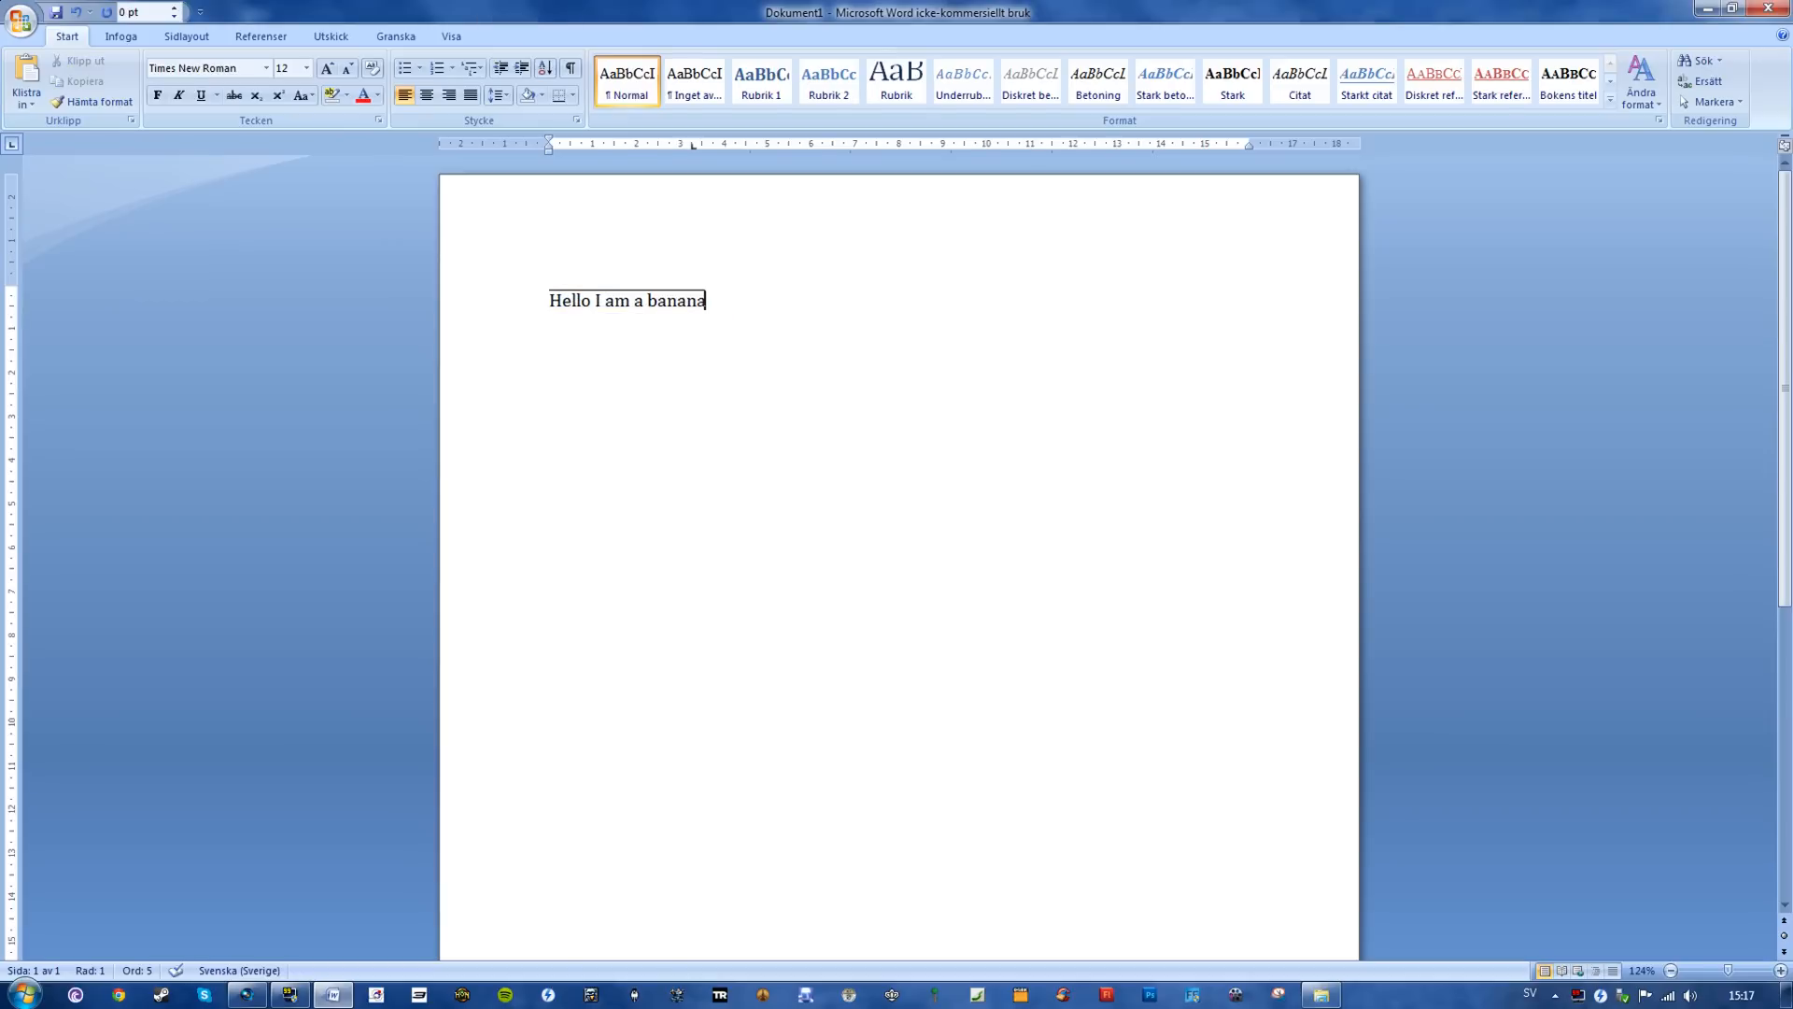
mouse_move(333, 25)
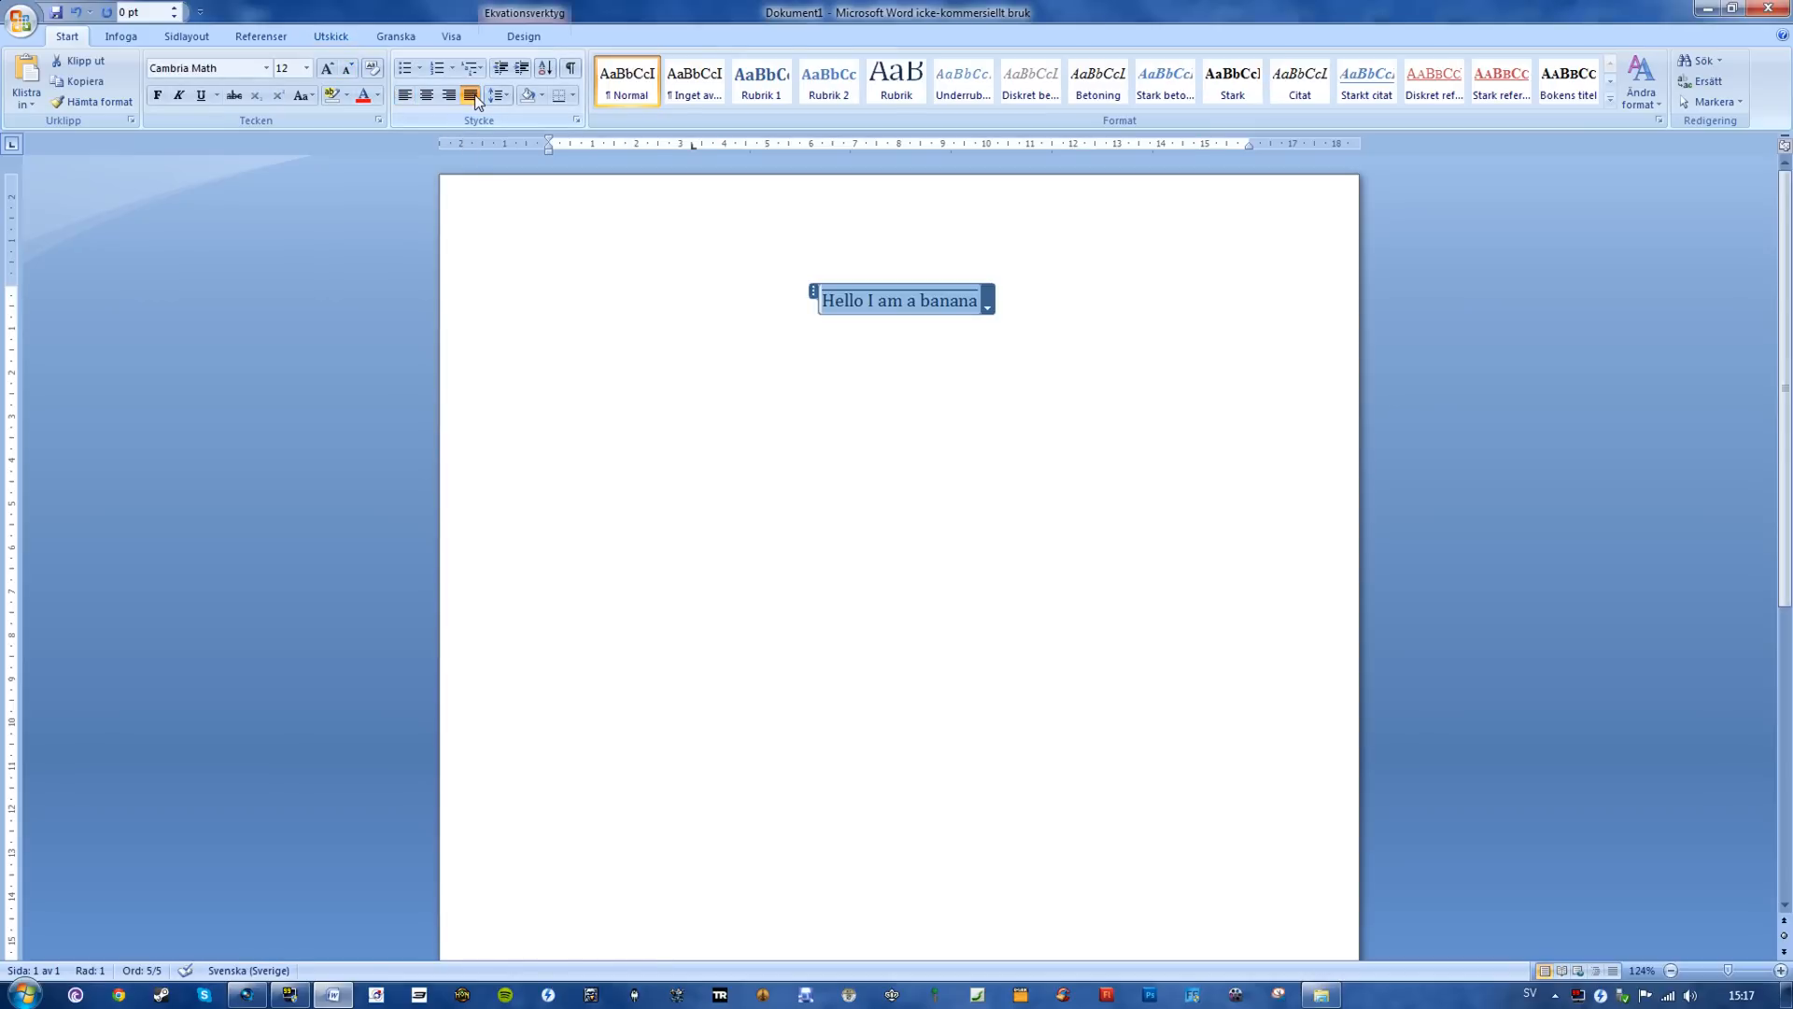
mouse_move(404, 95)
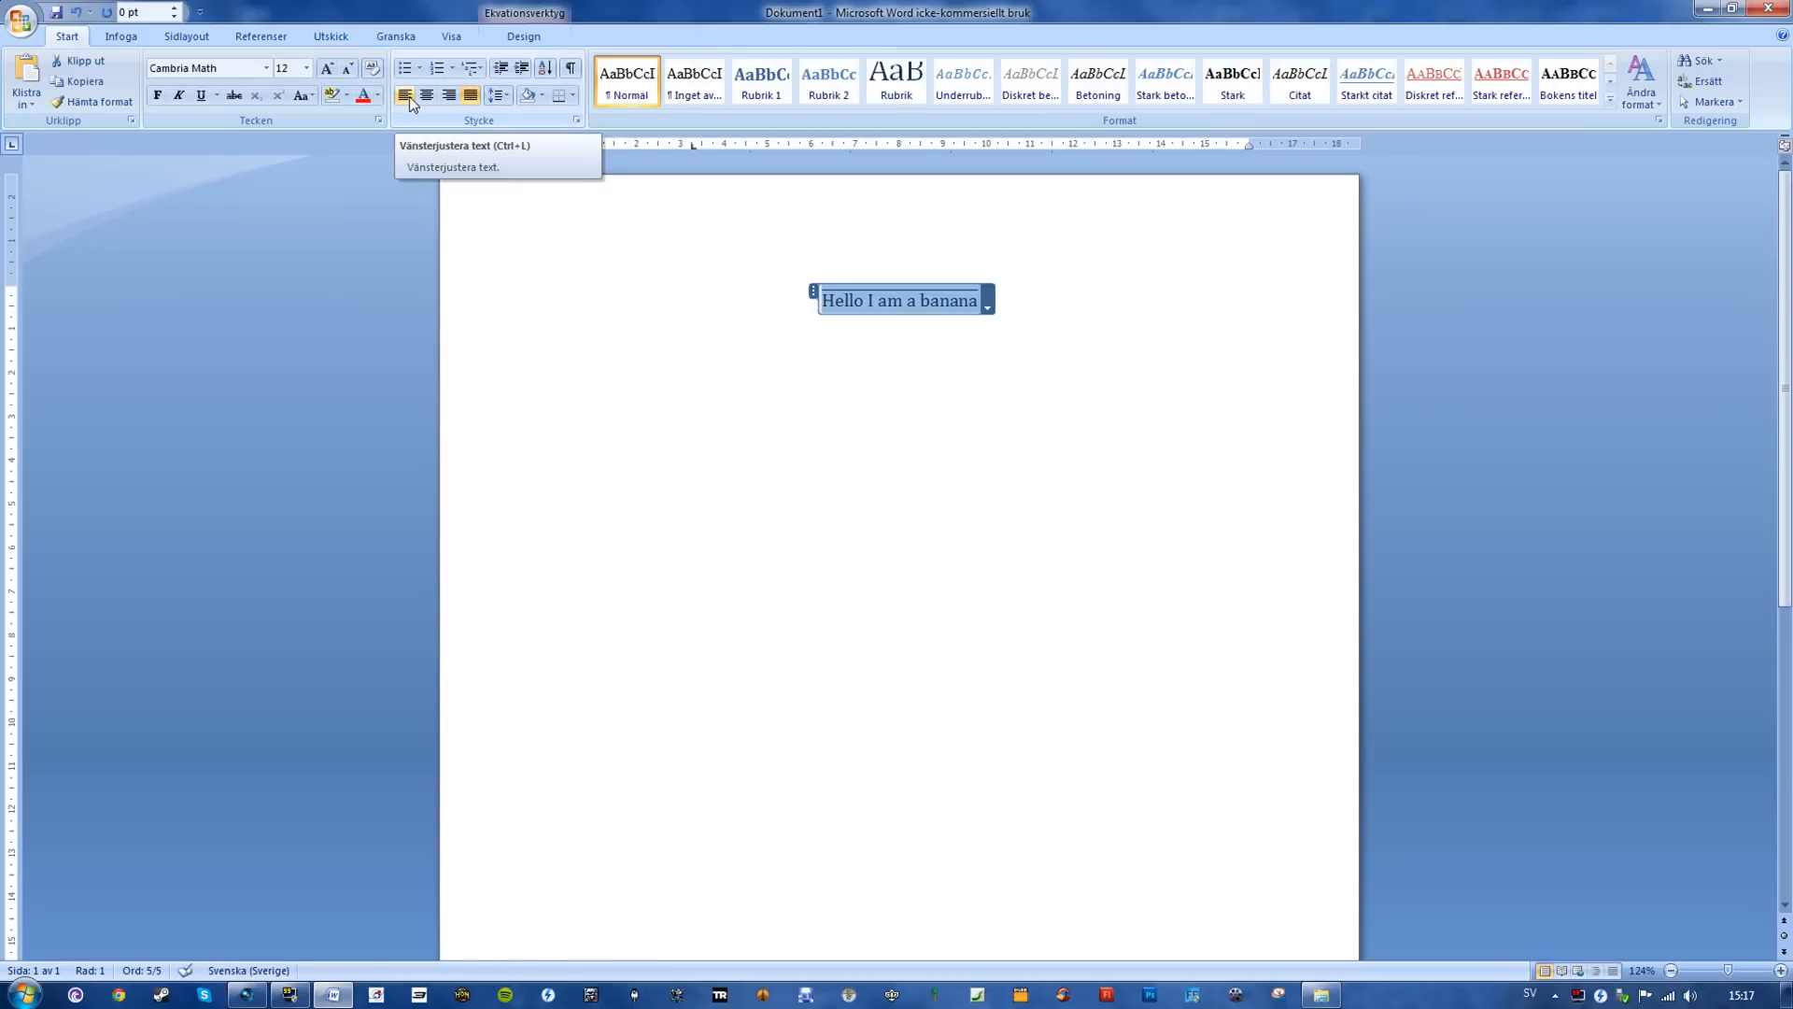
Step: Left-align the upright overlined equation with Align Text Left
left_click(404, 95)
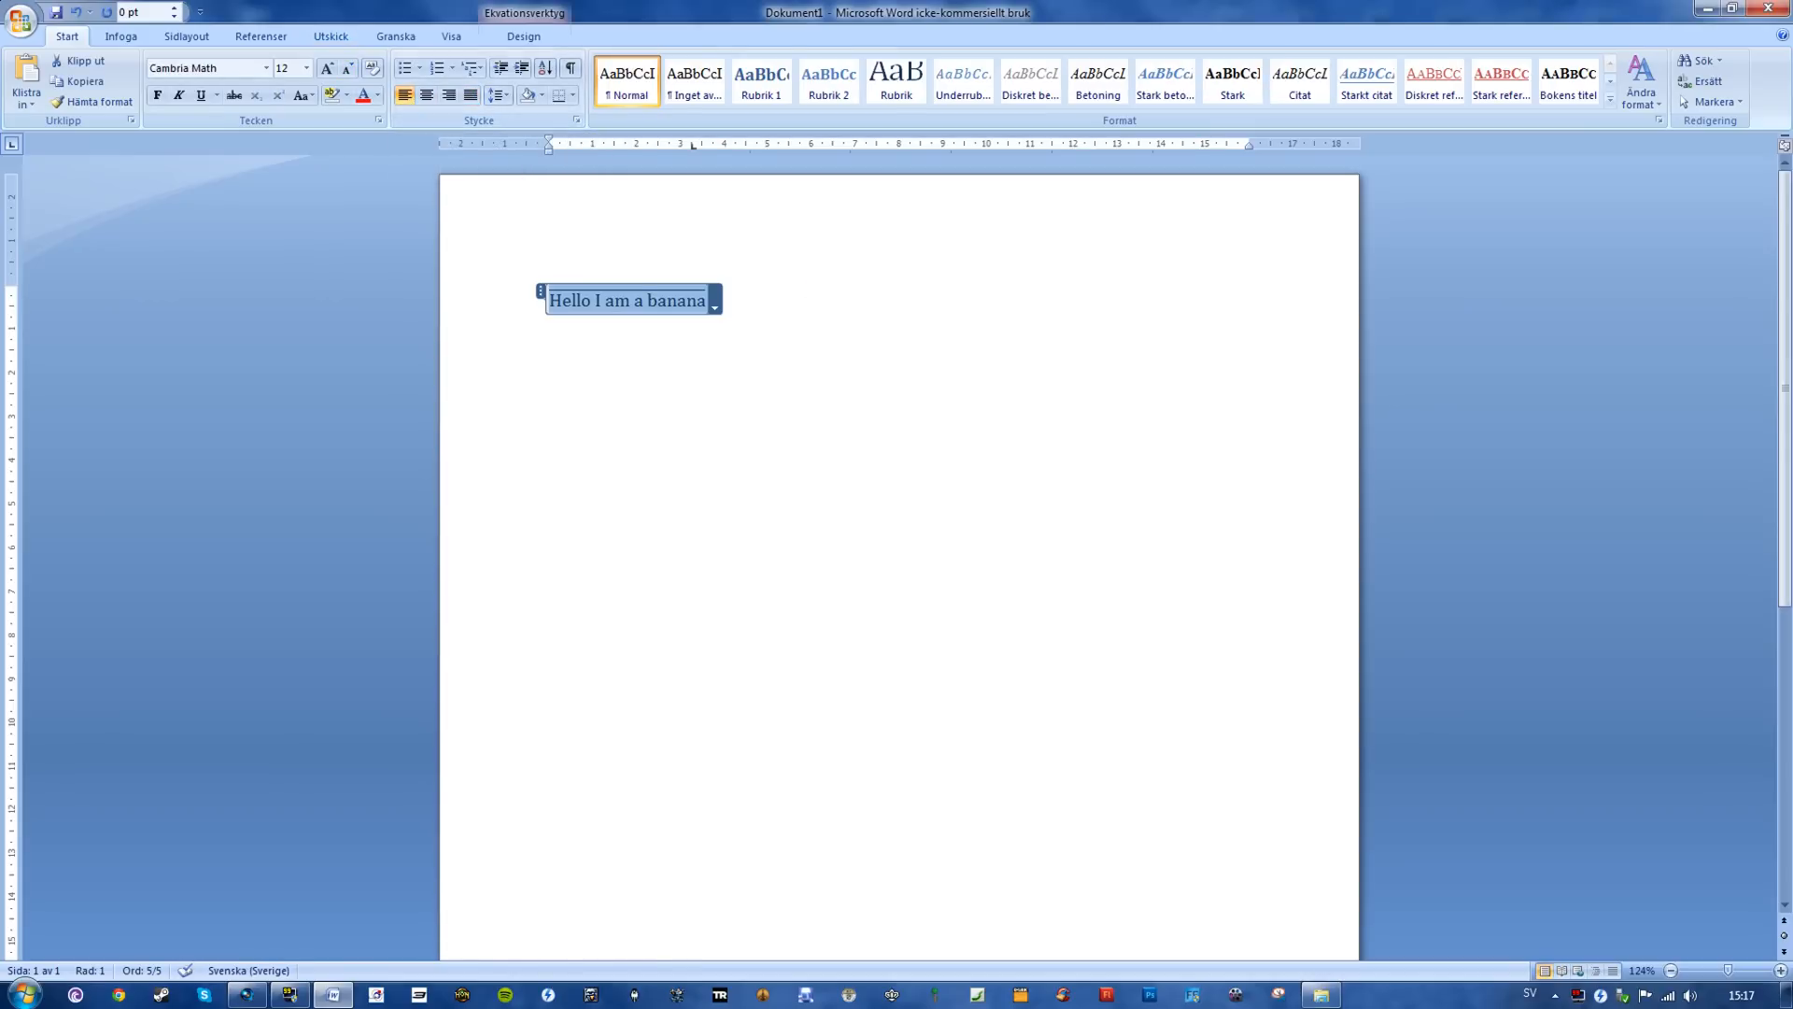